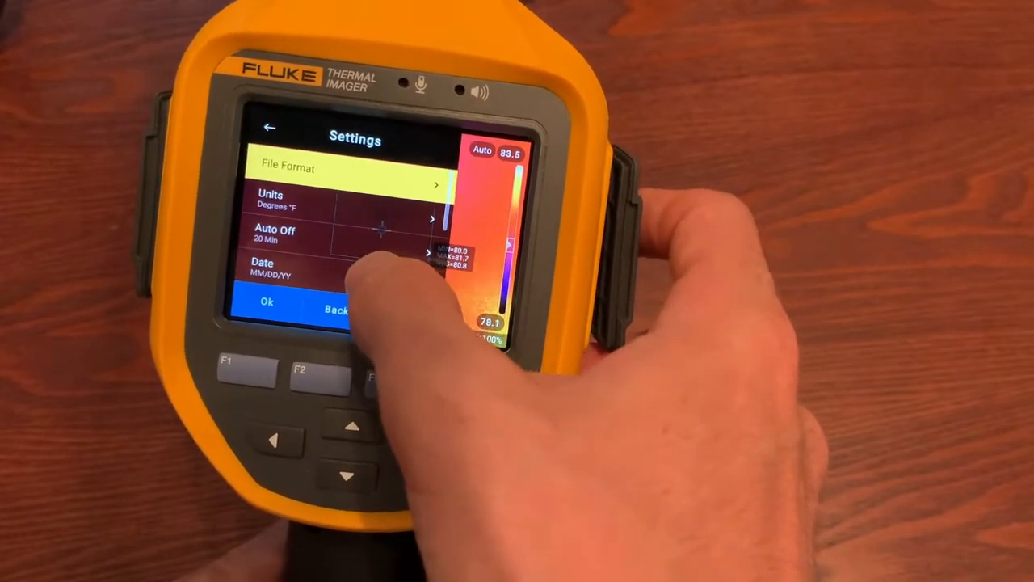
# - Set the imager's Image Storage location to the SD card
pyautogui.scroll(-3)
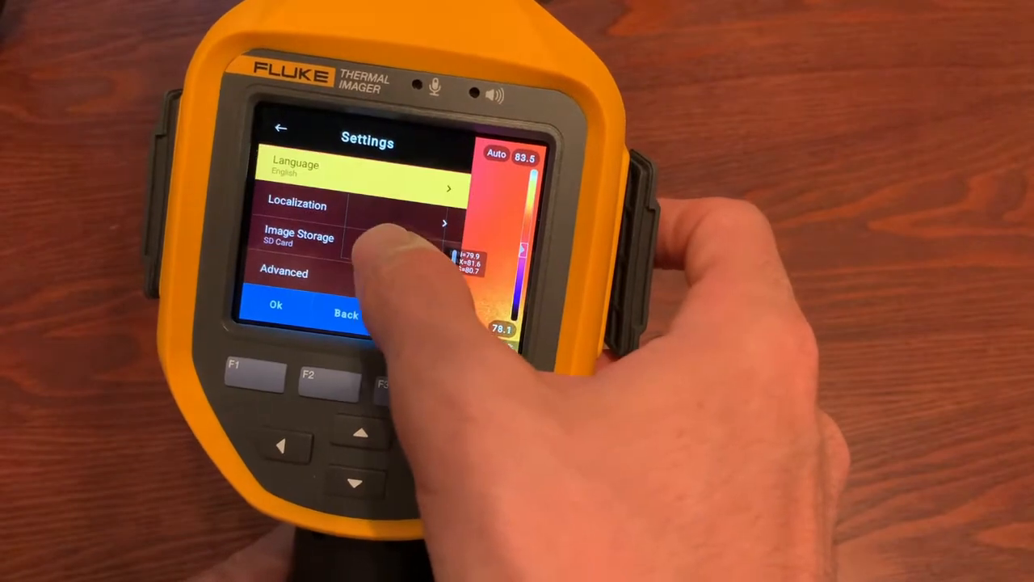
pyautogui.click(323, 237)
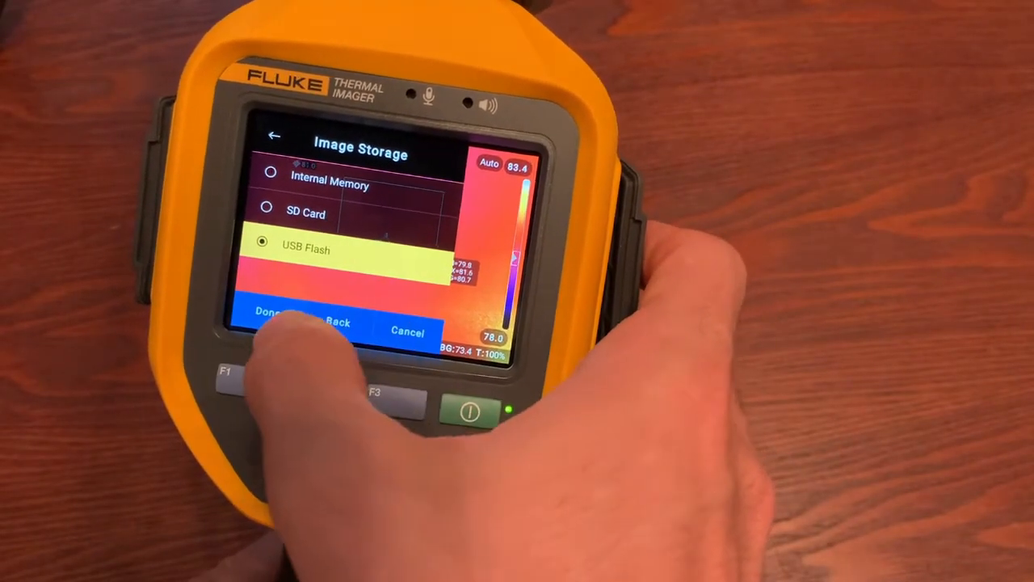
pyautogui.click(266, 312)
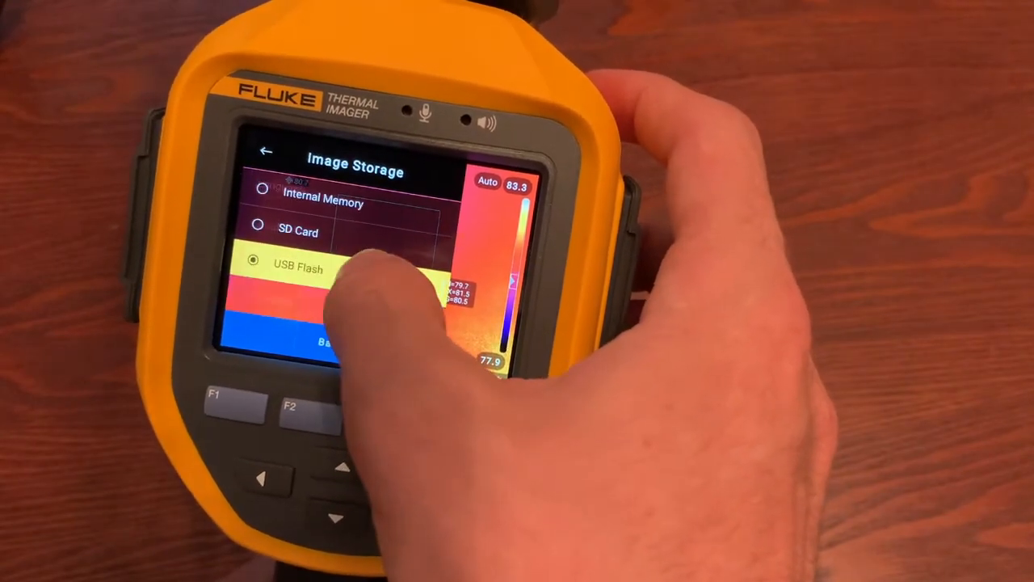
pyautogui.click(297, 232)
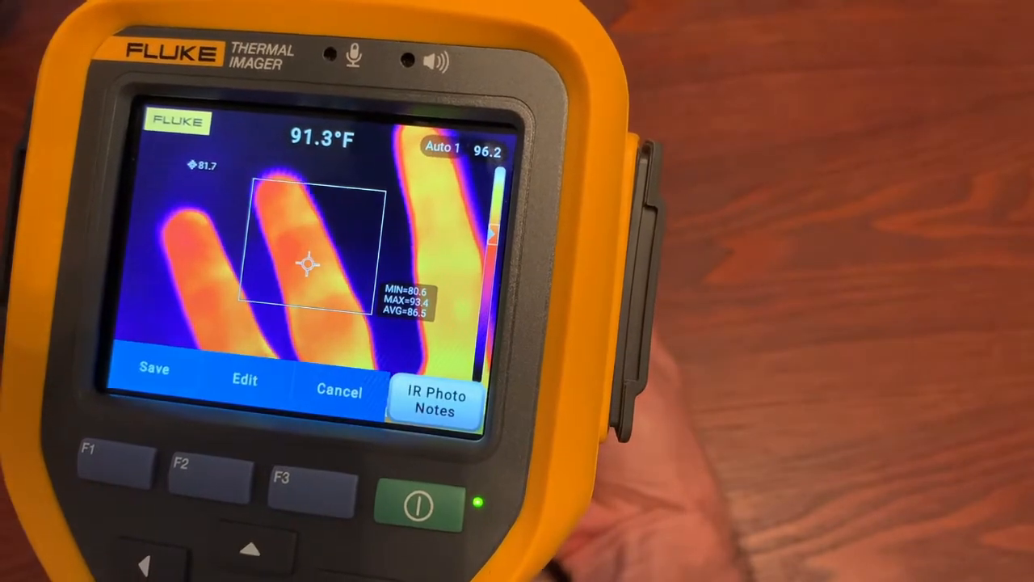
# - Save the captured thermal image of the hand
pyautogui.click(154, 368)
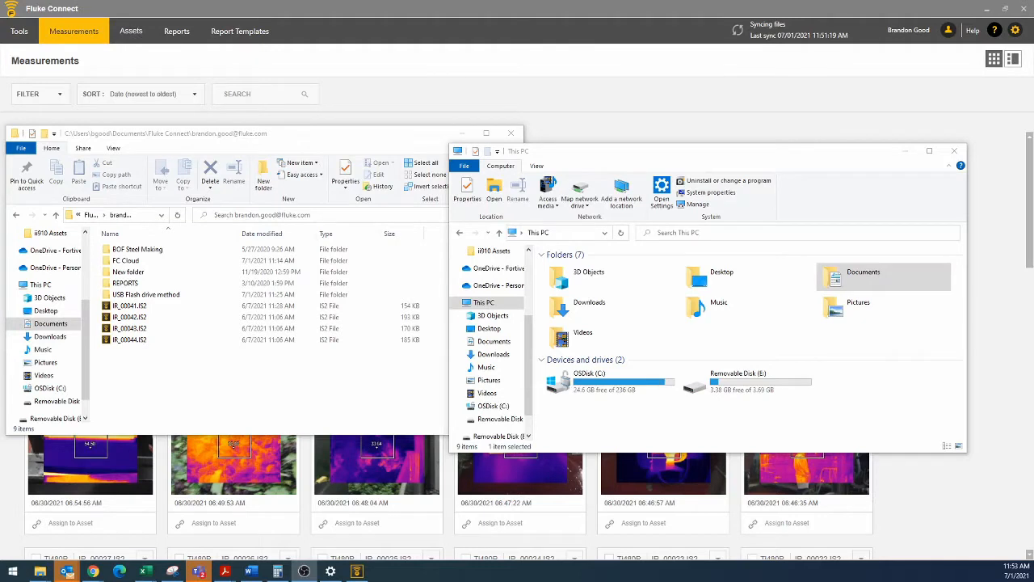
pyautogui.moveTo(8, 483)
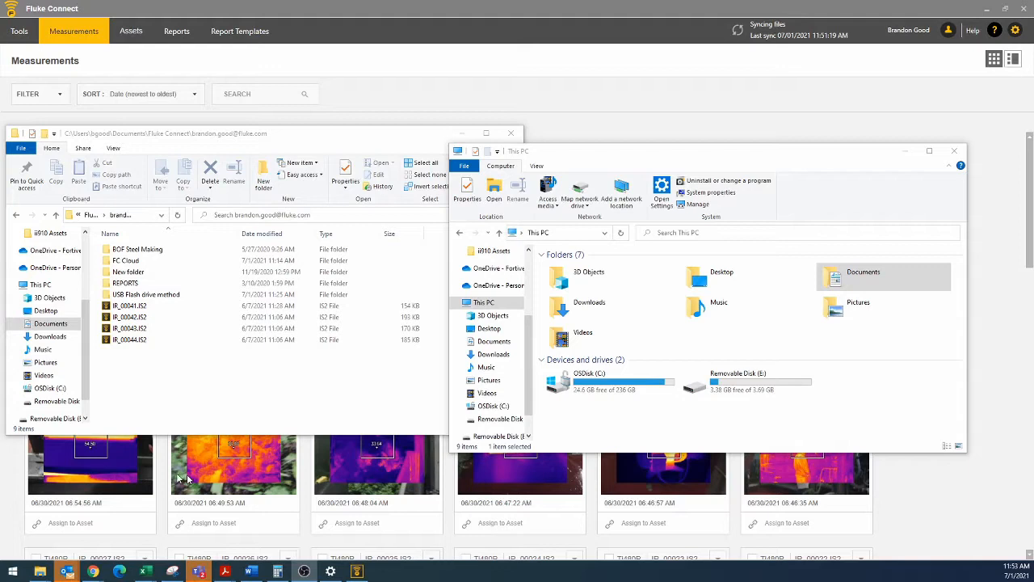
pyautogui.moveTo(737, 424)
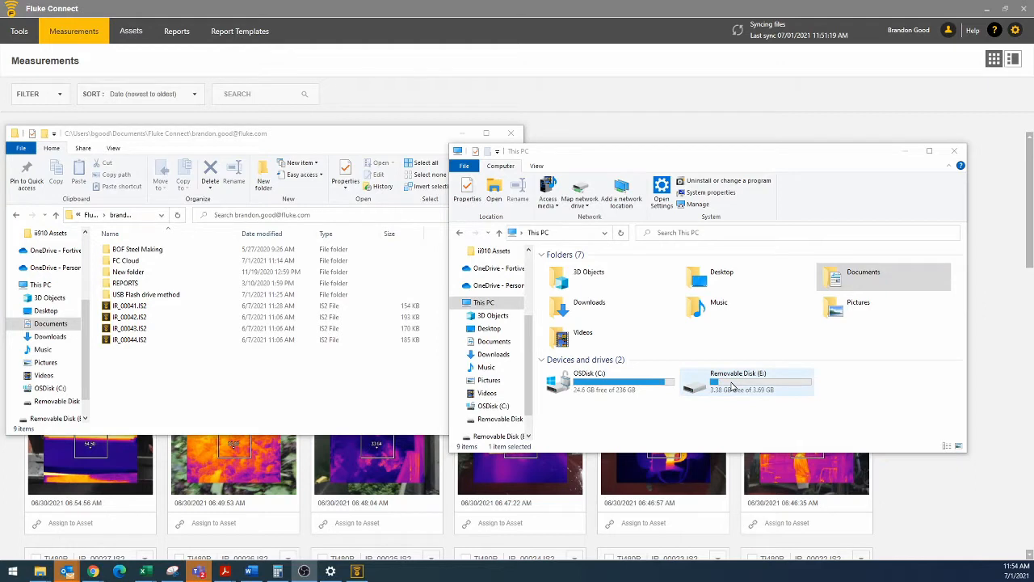
# - Open Removable Disk (E:) > DCIM\100FLK05 and select IR_00033.IS2
pyautogui.doubleClick(731, 381)
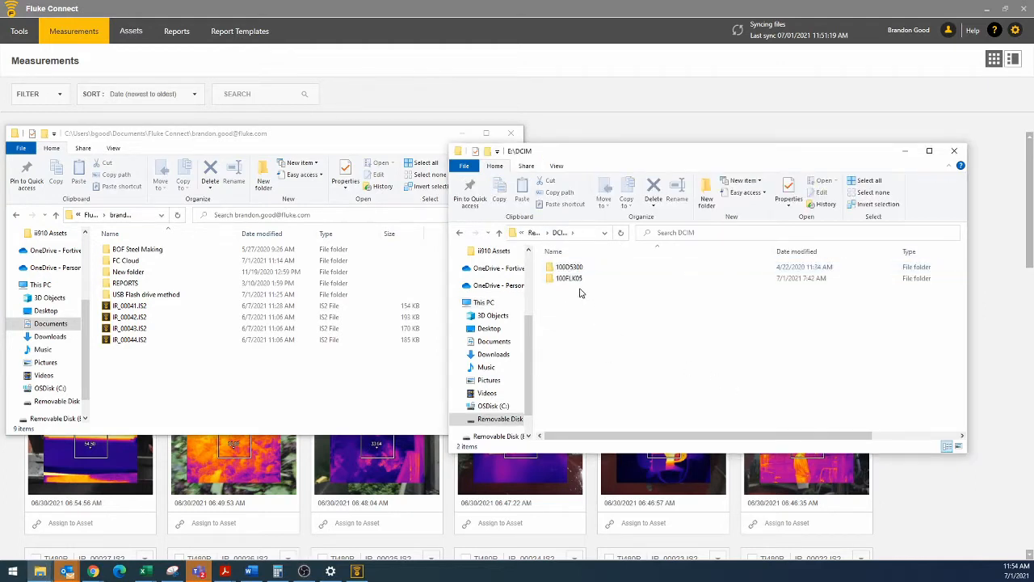
pyautogui.doubleClick(568, 278)
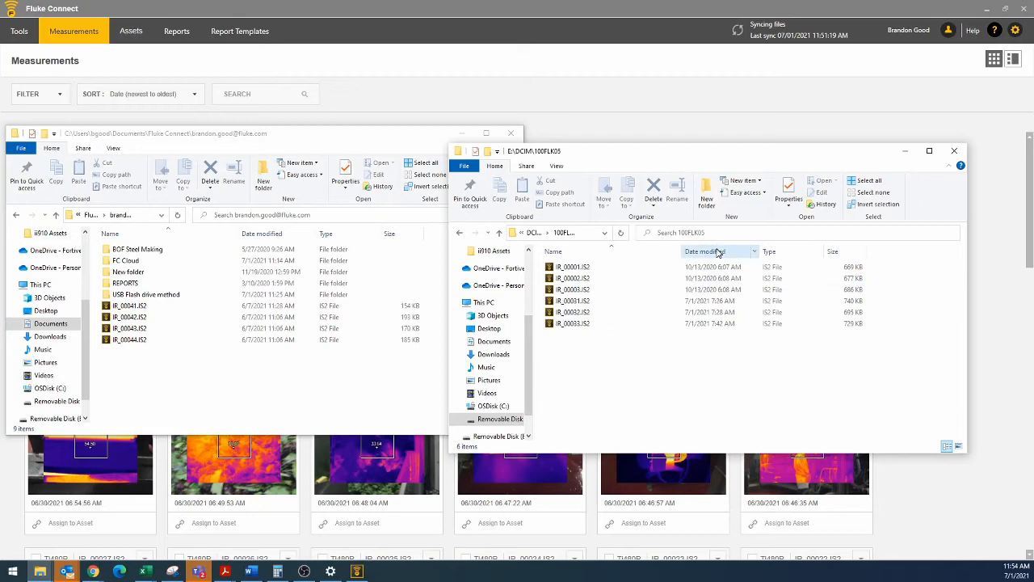
pyautogui.click(582, 323)
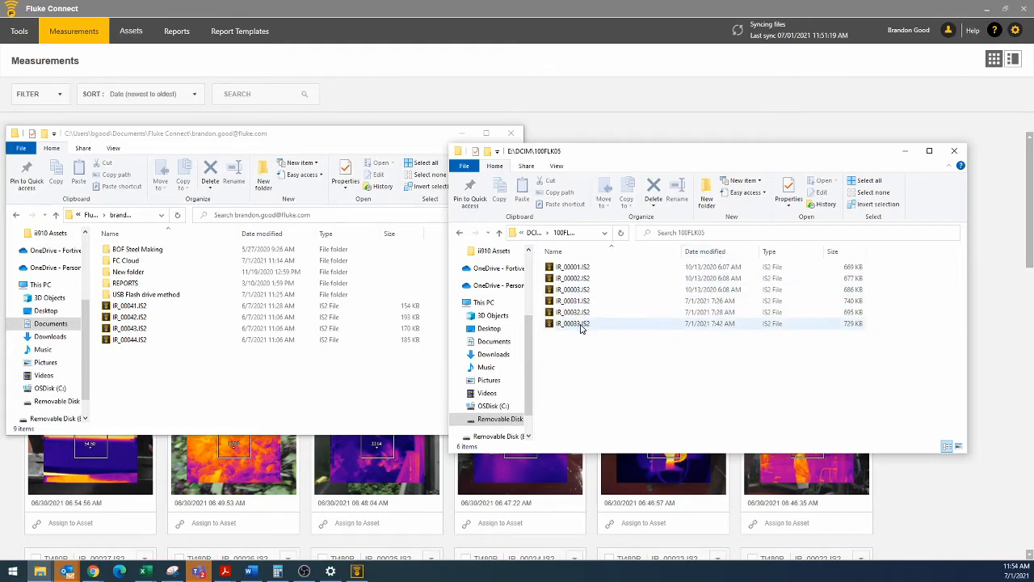
pyautogui.click(573, 324)
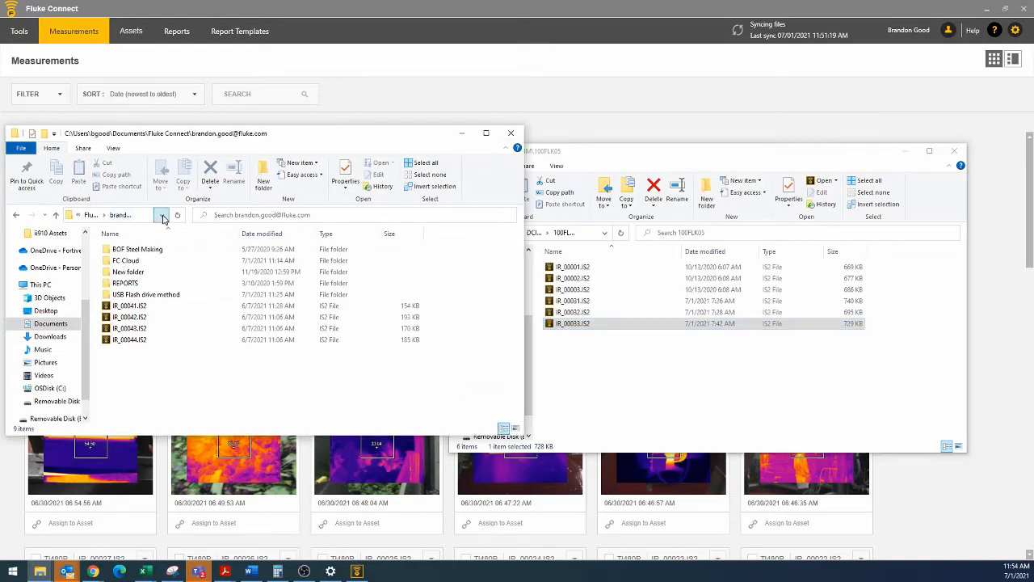
# - Rename New folder in the Fluke Connect folder to 'SD Card' and open it
pyautogui.click(113, 214)
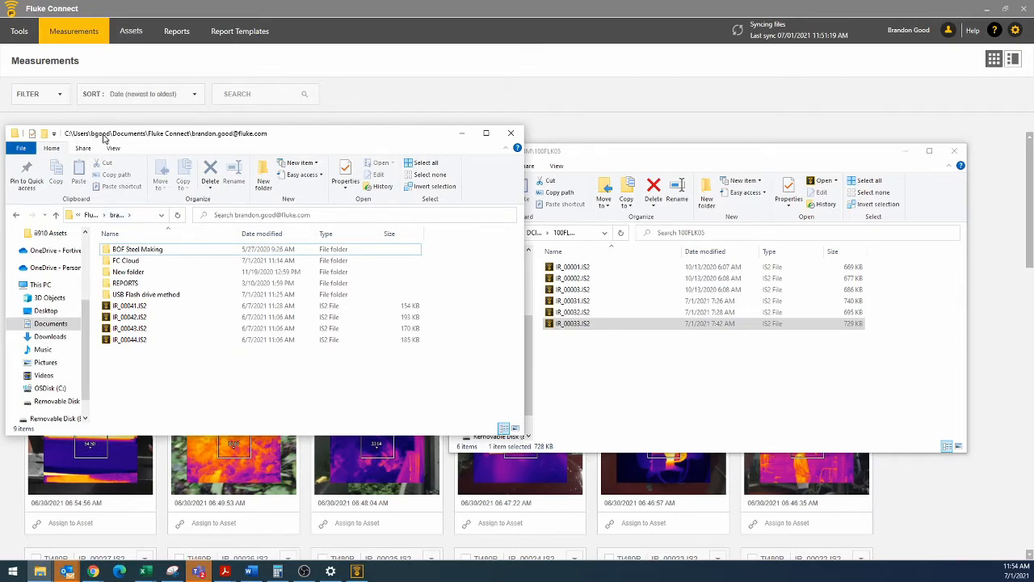
pyautogui.moveTo(247, 144)
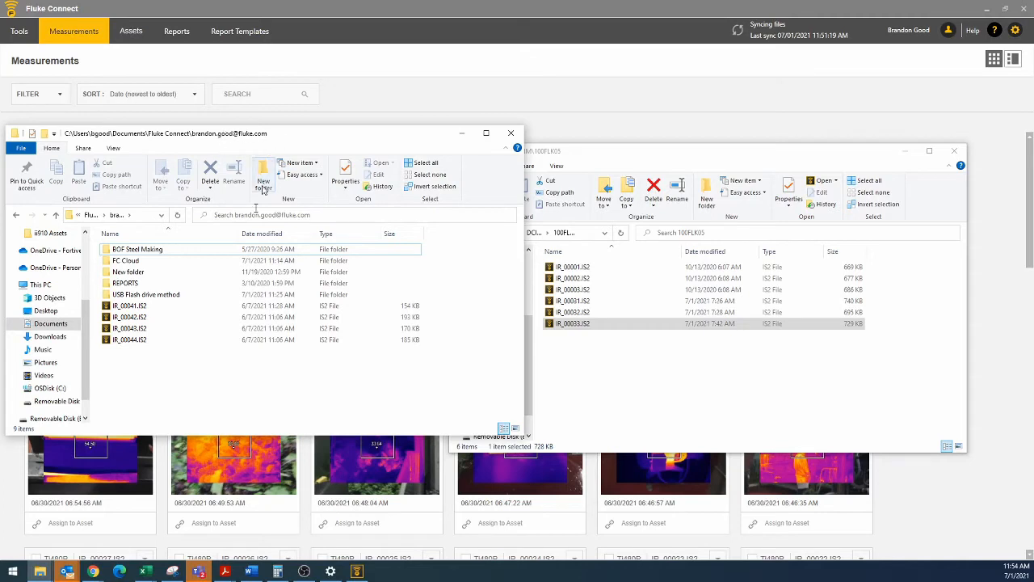
pyautogui.click(127, 271)
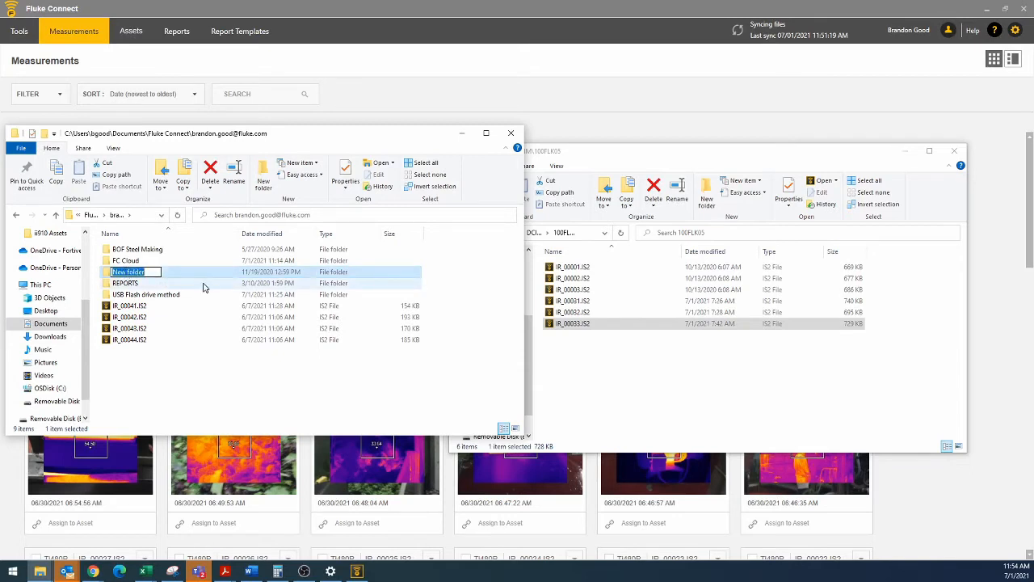
pyautogui.write('SD Card')
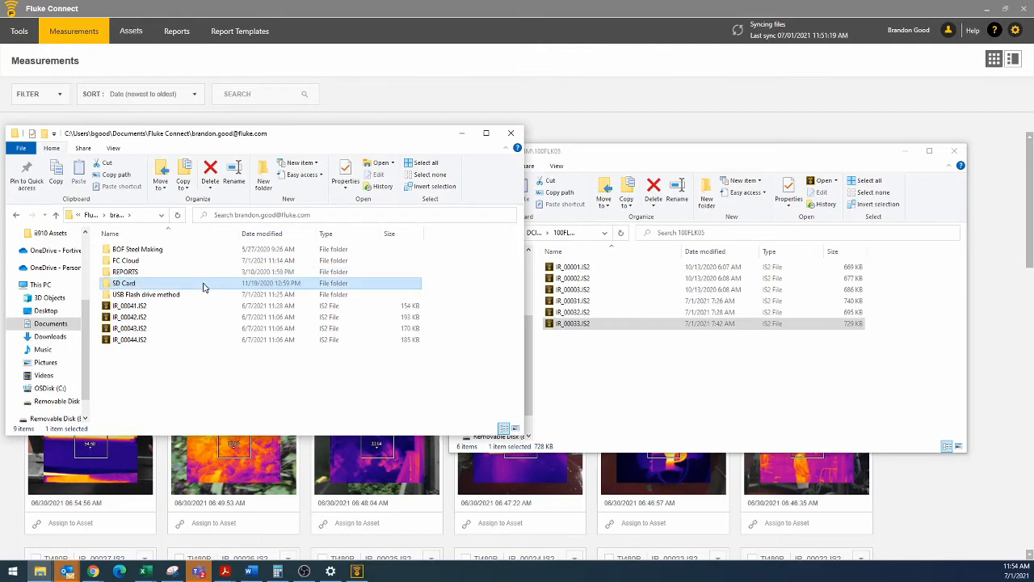
pyautogui.doubleClick(125, 283)
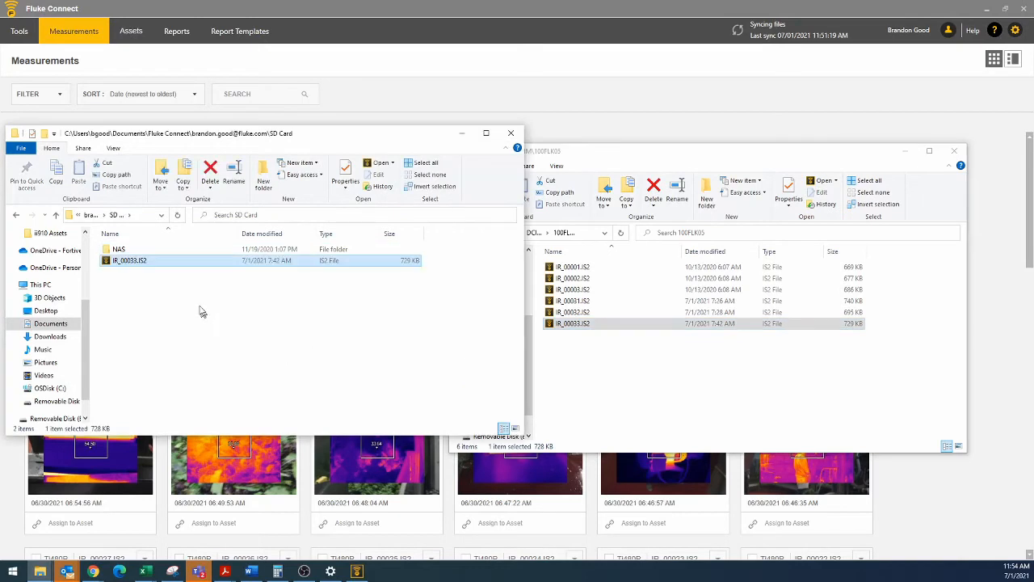
pyautogui.moveTo(877, 157)
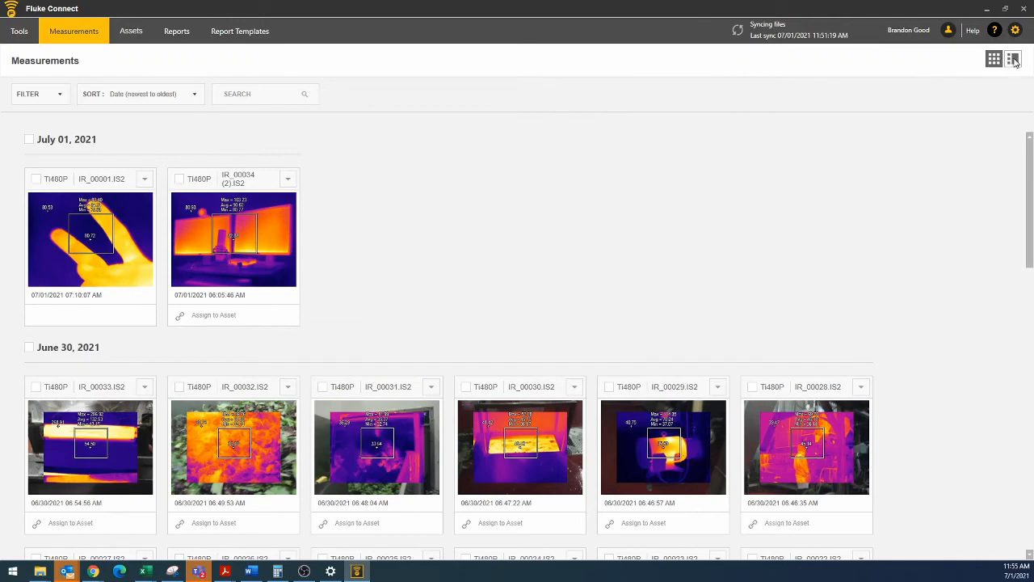
# - Refresh the Measurements list with the view toggle to show IR_00033.IS2
pyautogui.click(1013, 60)
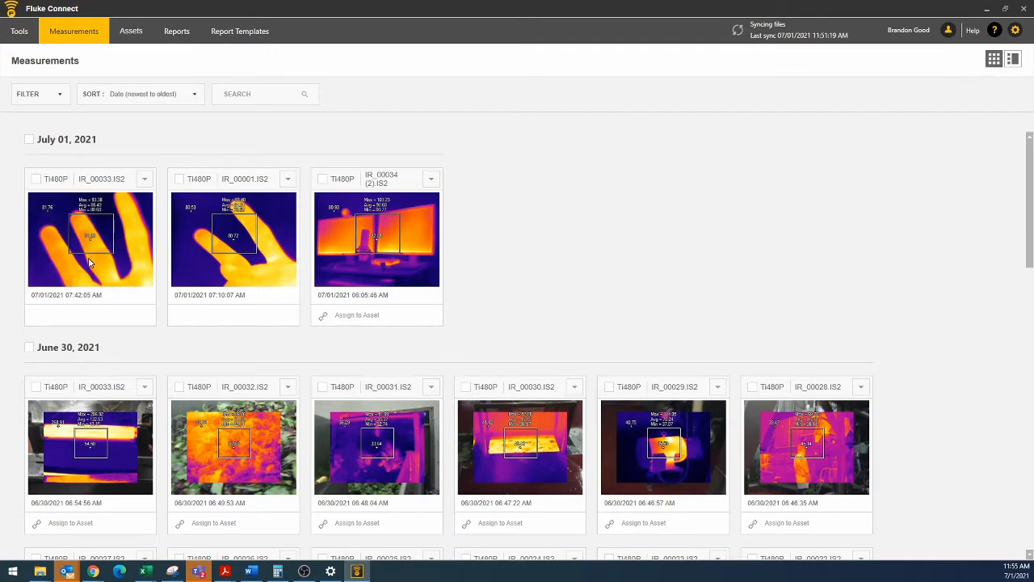
pyautogui.moveTo(97, 258)
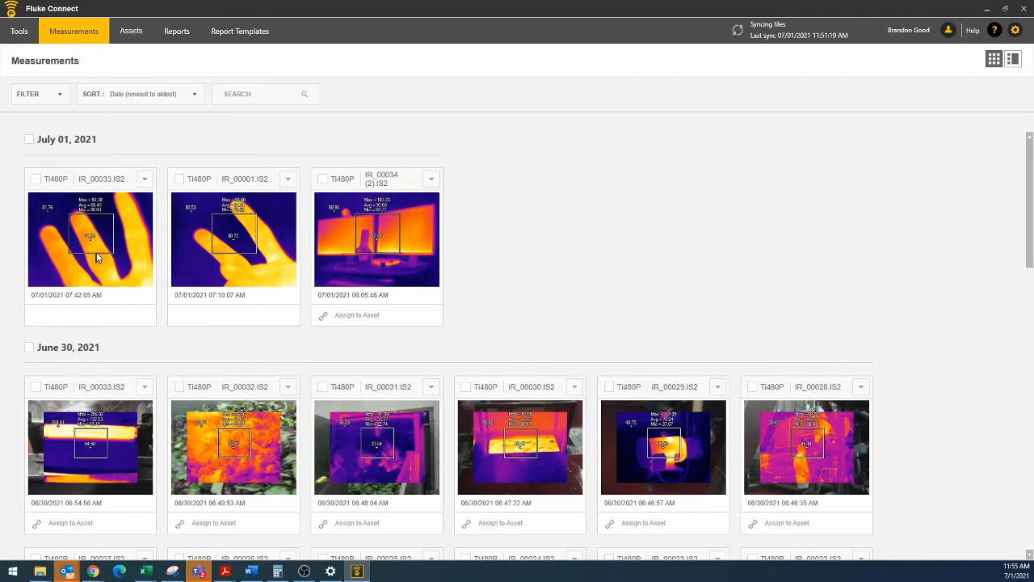
pyautogui.moveTo(87, 225)
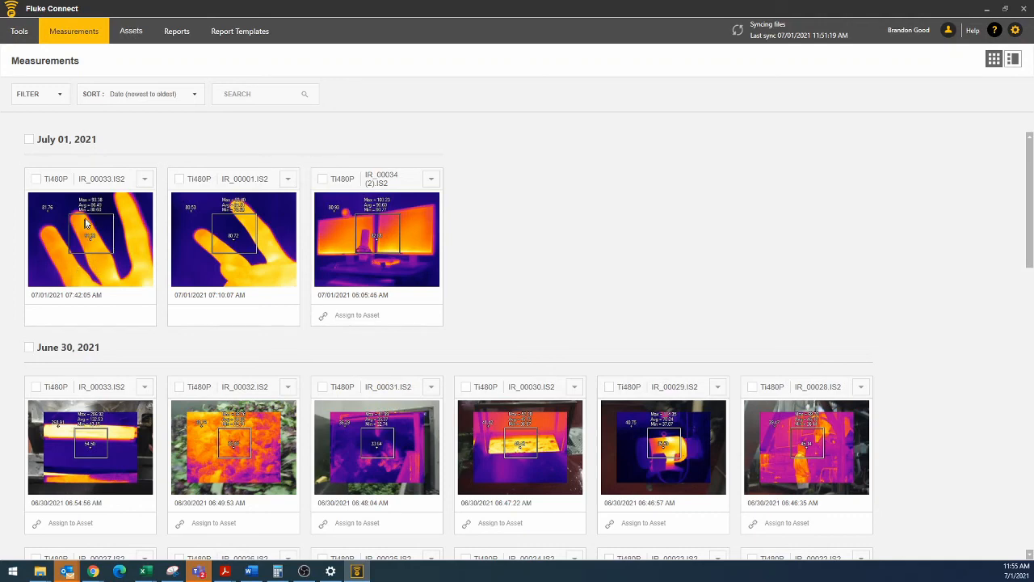